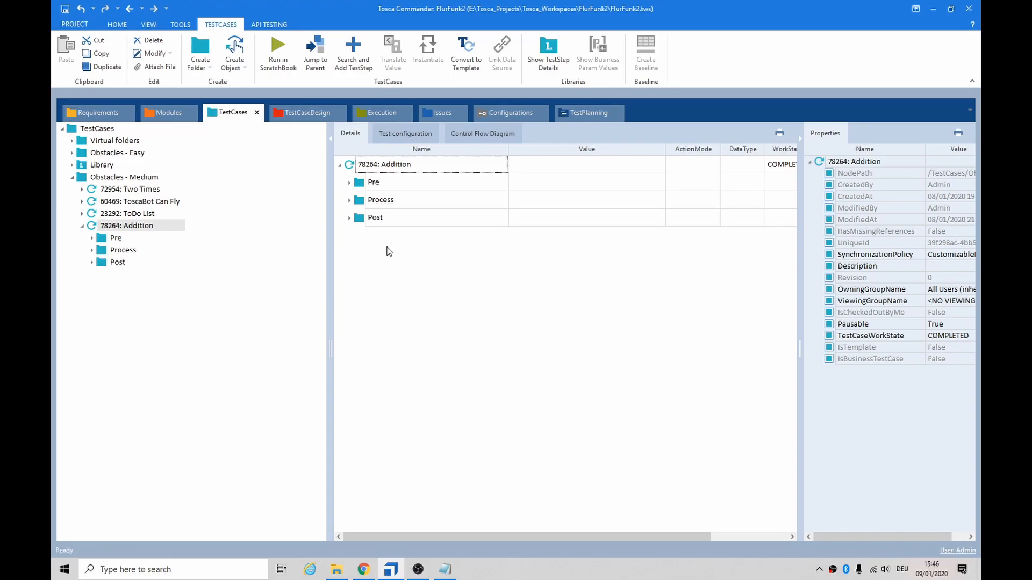
Step: Run the 78264: Addition test case, entering 83 as the sum of 71 and 12
{"action": "right_click", "coordinate": [405, 164]}
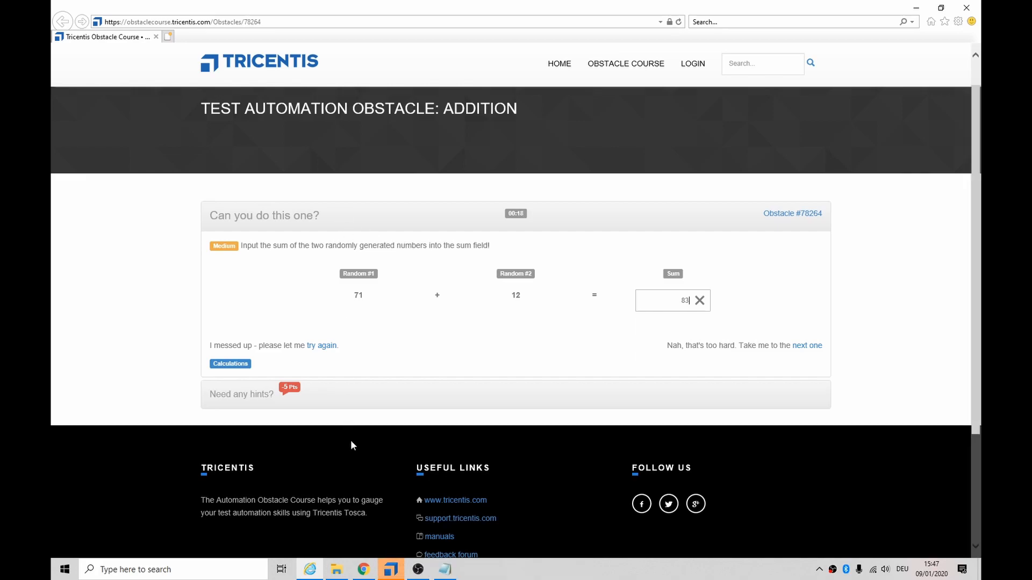
Step: Add a FireEvent steering parameter to the result attribute in the Modules view
{"action": "left_click", "coordinate": [388, 568]}
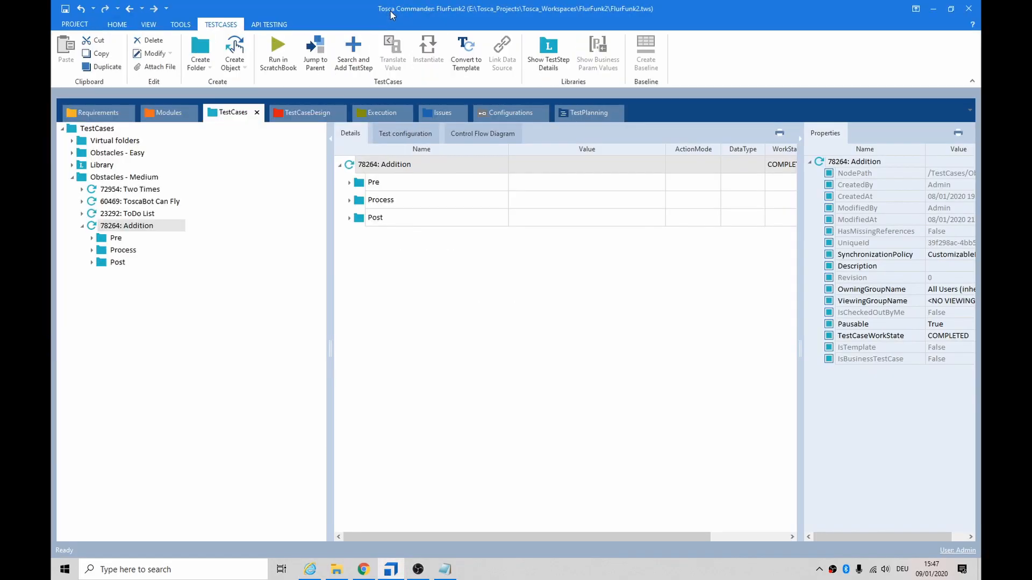
{"action": "left_click", "coordinate": [168, 112]}
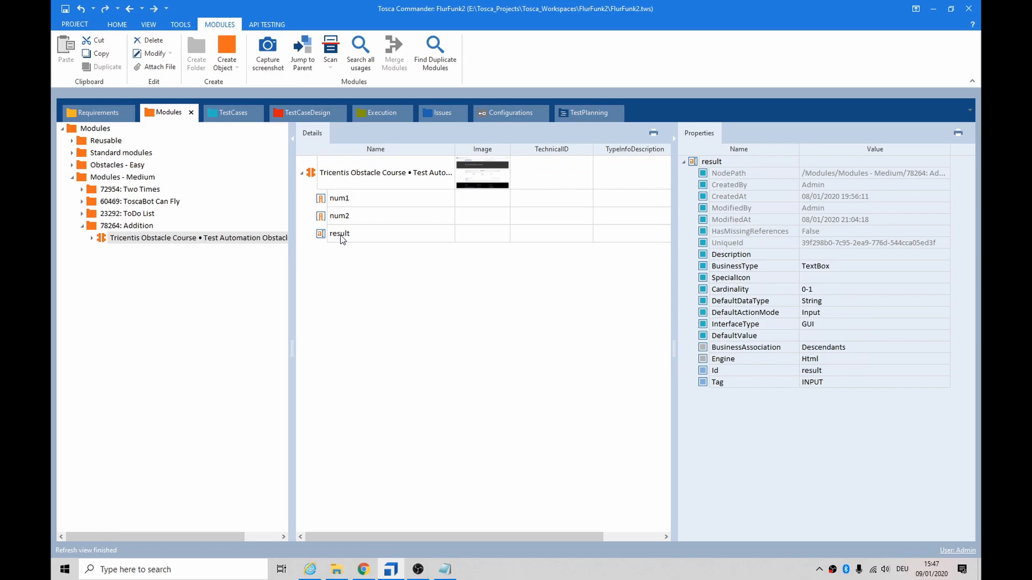
{"action": "left_click", "coordinate": [339, 233]}
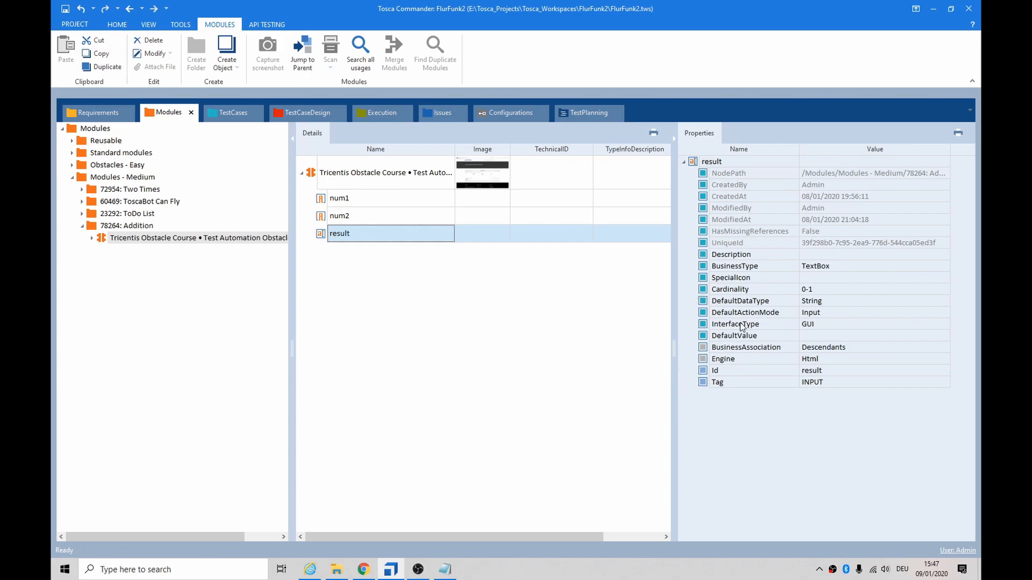
{"action": "right_click", "coordinate": [339, 234]}
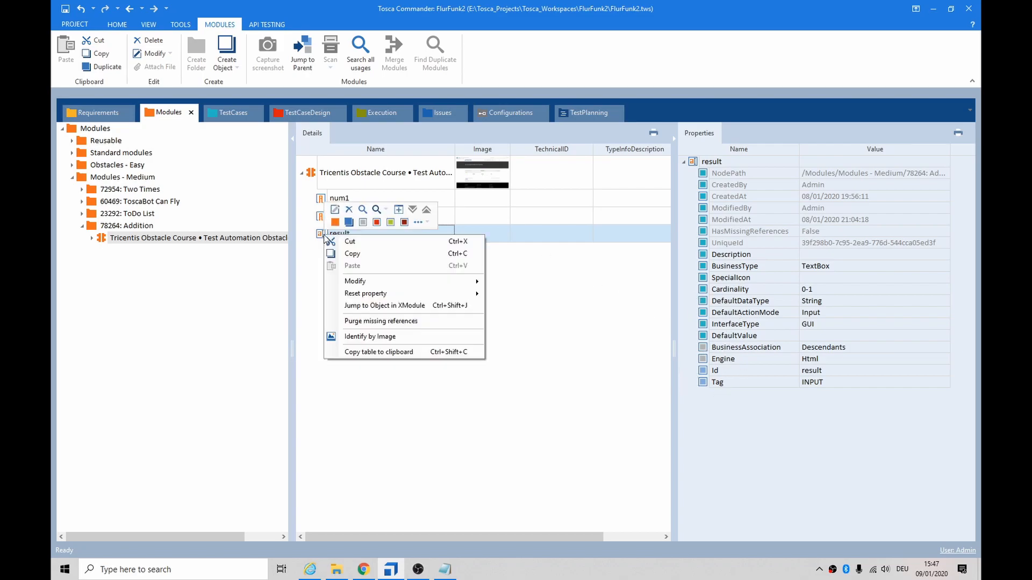
{"action": "mouse_move", "coordinate": [390, 222]}
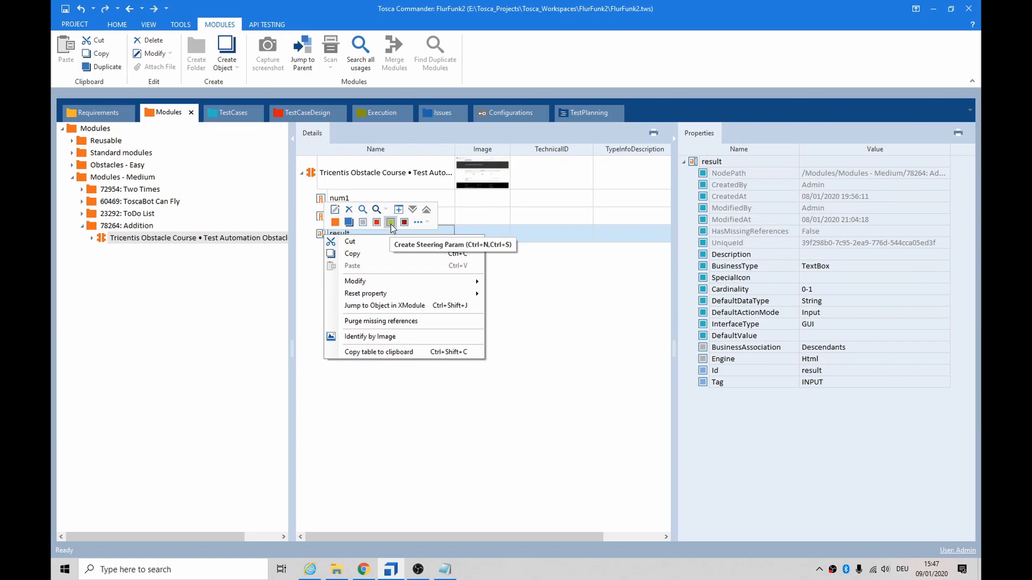
{"action": "left_click", "coordinate": [390, 222]}
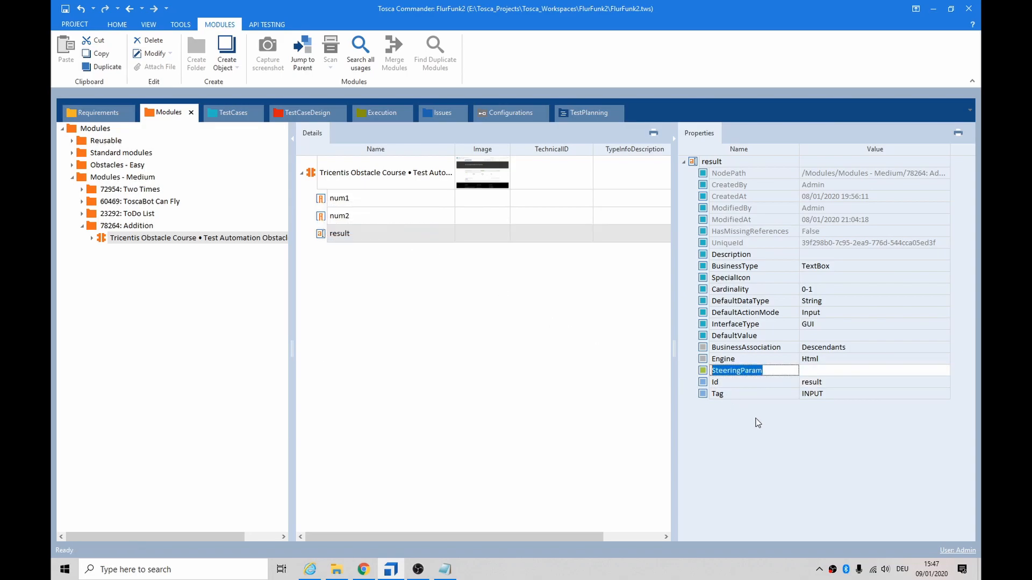
{"action": "type", "text": "FireEvent"}
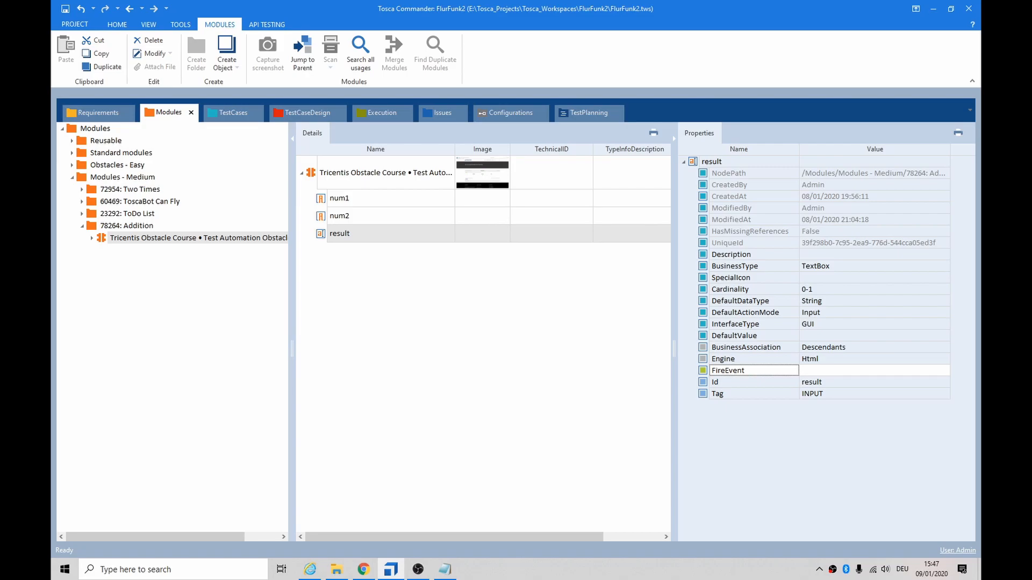
Step: Set the FireEvent value to change and return to the test cases
{"action": "left_click", "coordinate": [754, 371]}
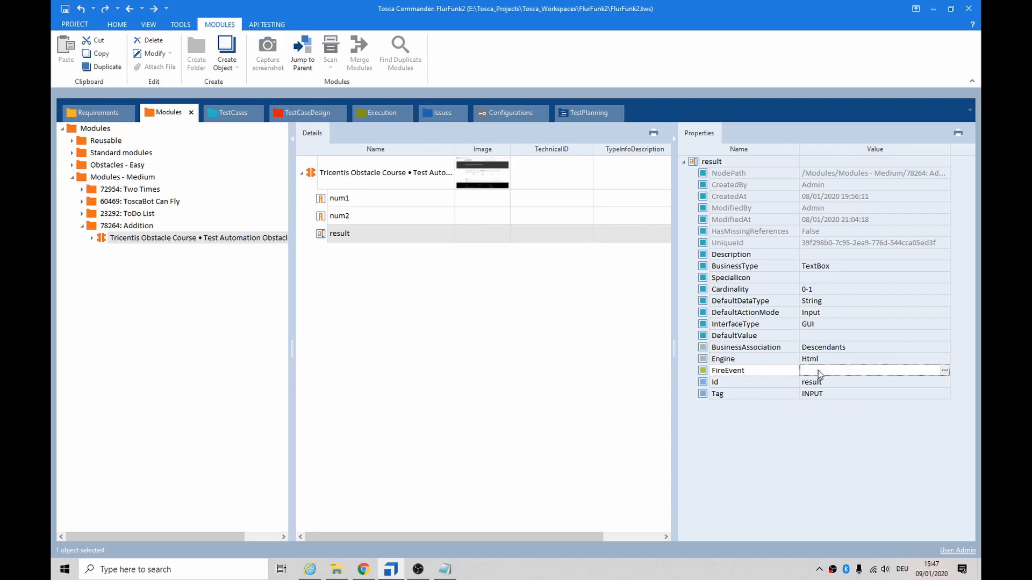
{"action": "type", "text": "change"}
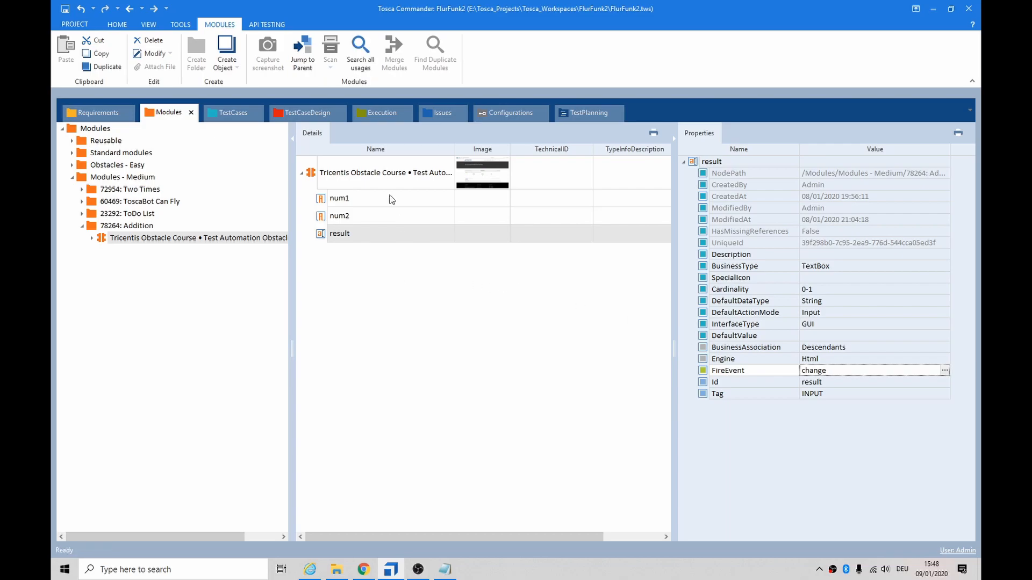
{"action": "left_click", "coordinate": [228, 112]}
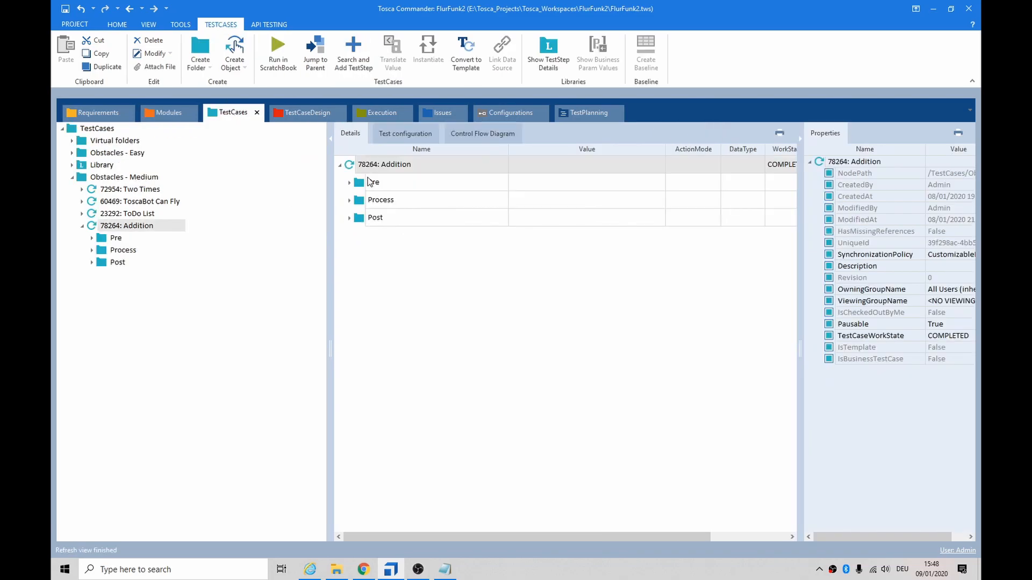
Step: Run the Post folder in ScratchBook and reopen the Addition test case's actions
{"action": "right_click", "coordinate": [384, 164]}
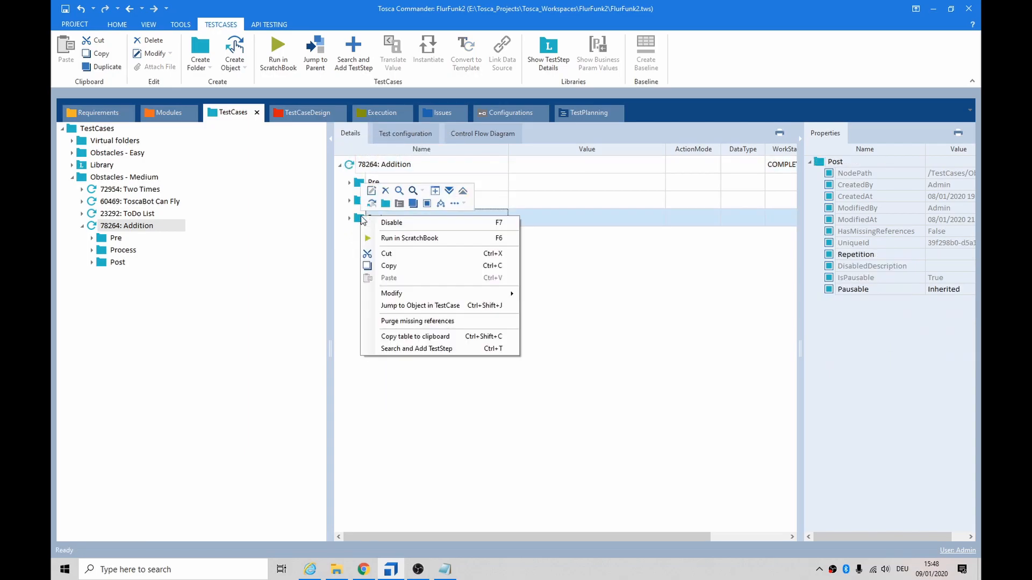
{"action": "mouse_move", "coordinate": [415, 245]}
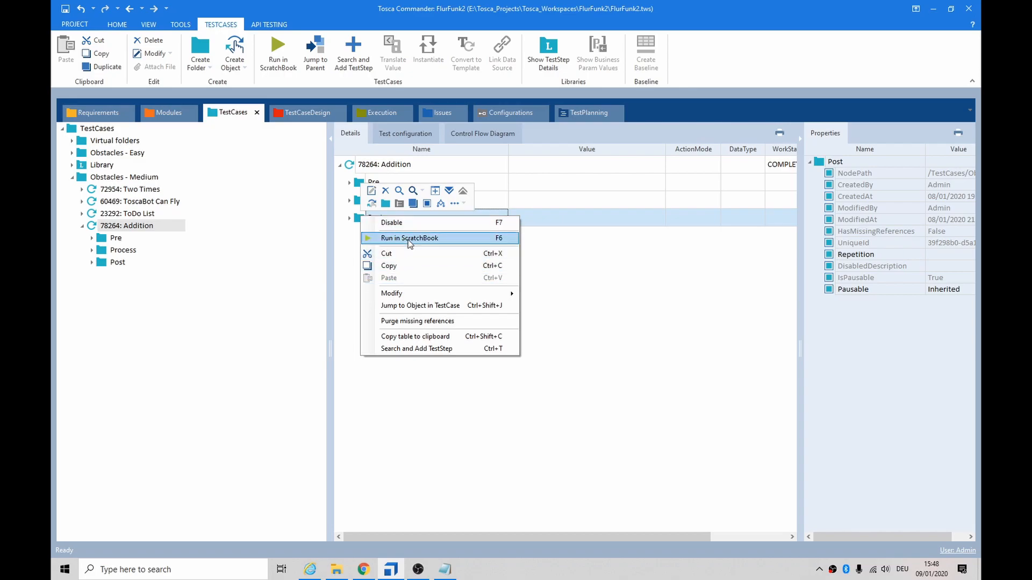
{"action": "left_click", "coordinate": [409, 238]}
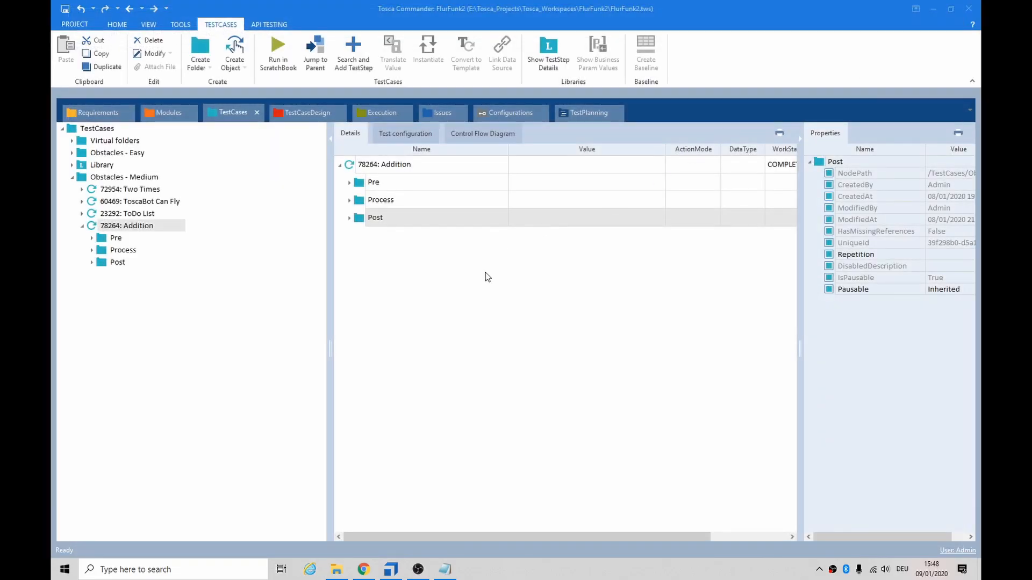
{"action": "right_click", "coordinate": [385, 165]}
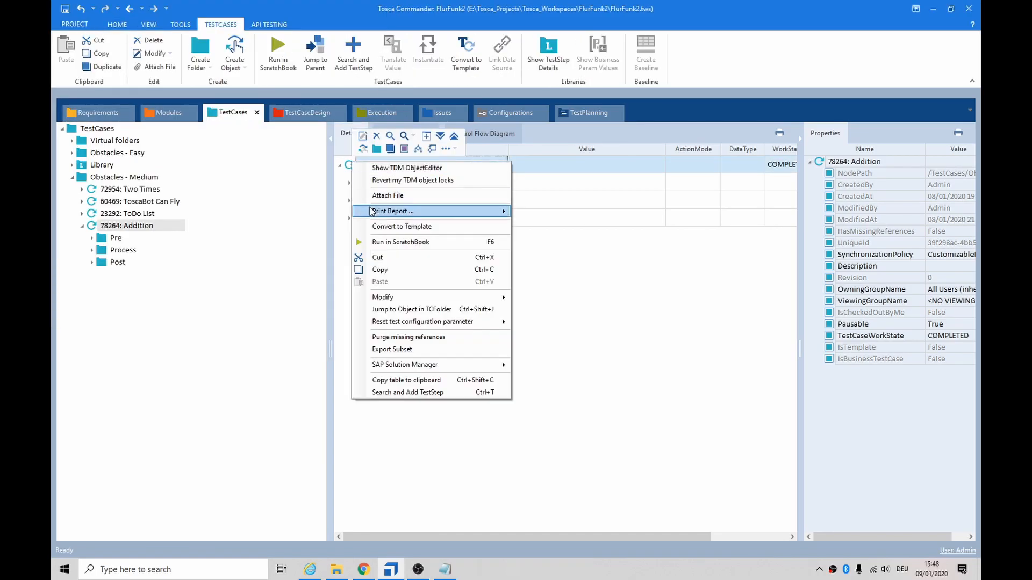
{"action": "mouse_move", "coordinate": [393, 196]}
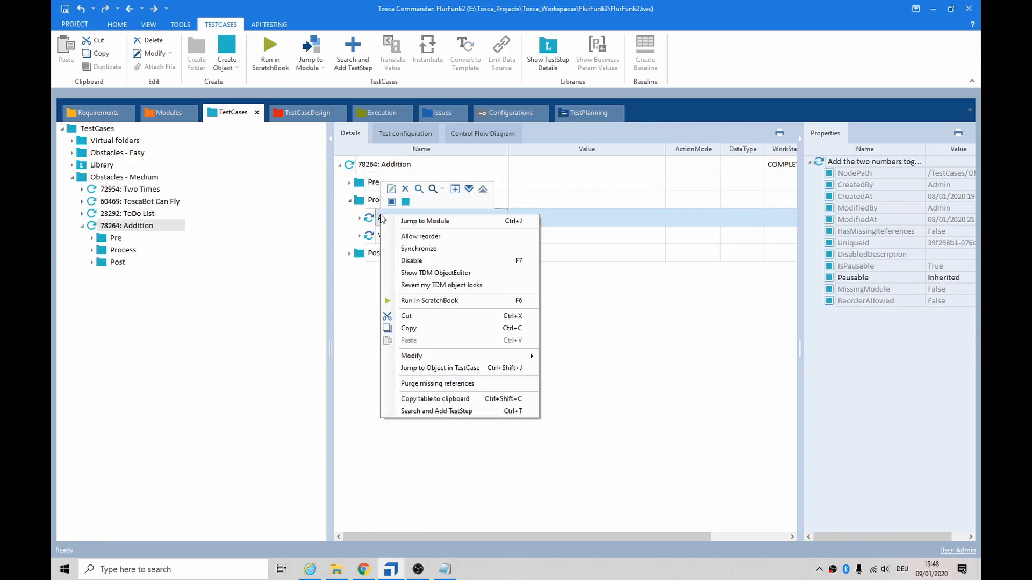
Step: Re-run the 78264: Addition test case in ScratchBook, entering 110 as 44 plus 66
{"action": "left_click", "coordinate": [418, 248]}
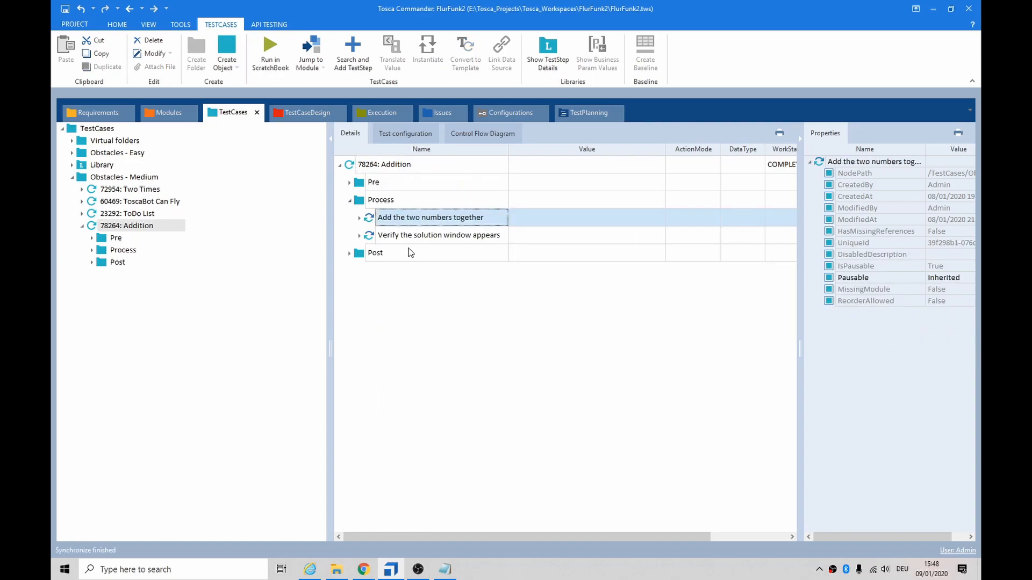
{"action": "right_click", "coordinate": [384, 164]}
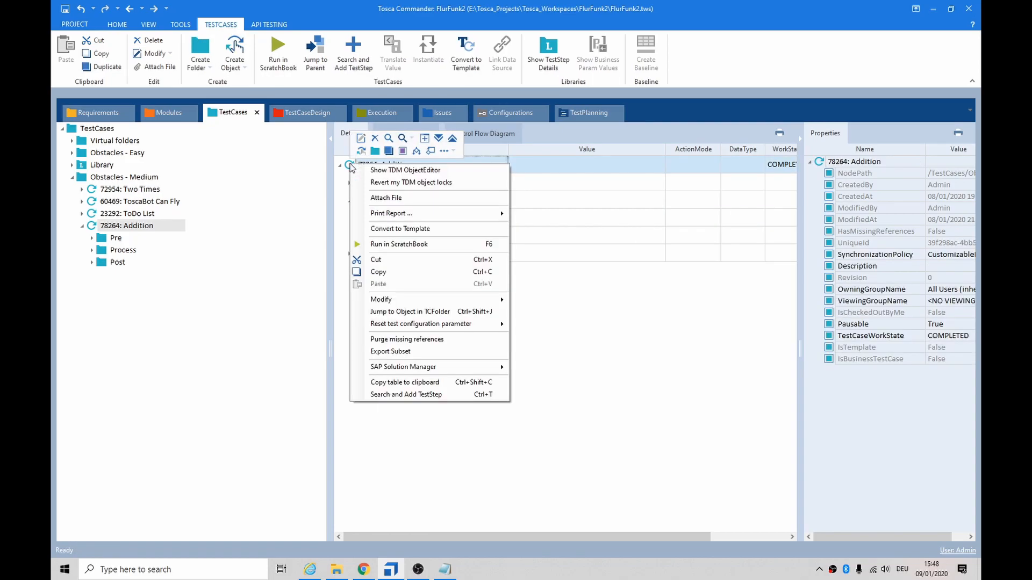
{"action": "mouse_move", "coordinate": [324, 452]}
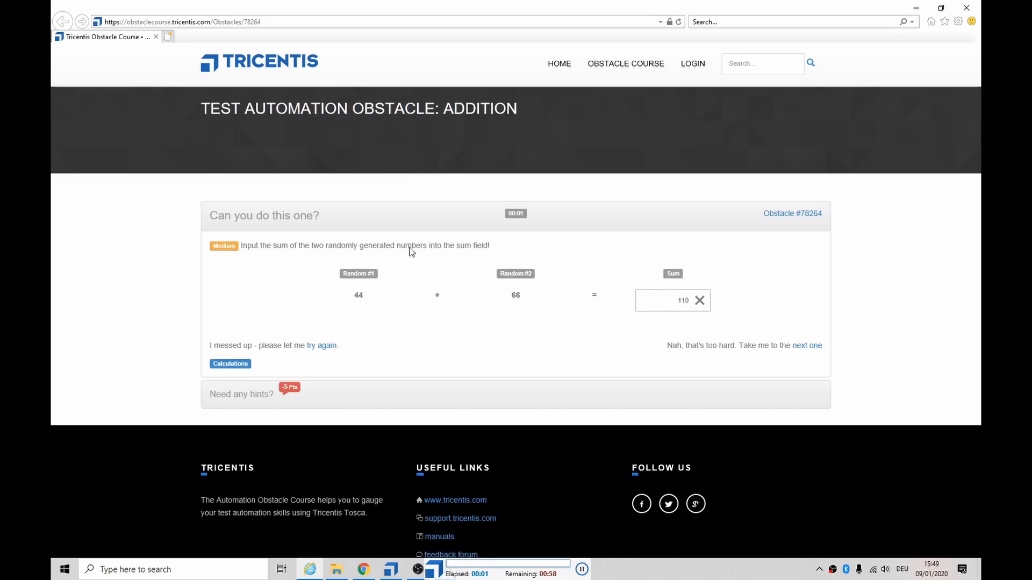
{"action": "left_click", "coordinate": [672, 300]}
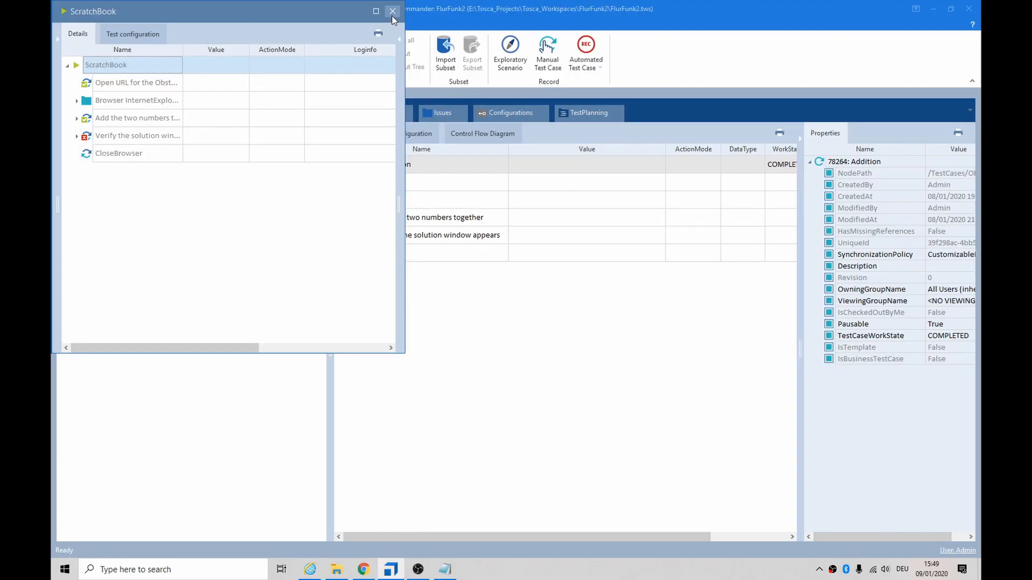
Step: Close ScratchBook and change the result attribute's FireEvent value from change to input
{"action": "left_click", "coordinate": [393, 12]}
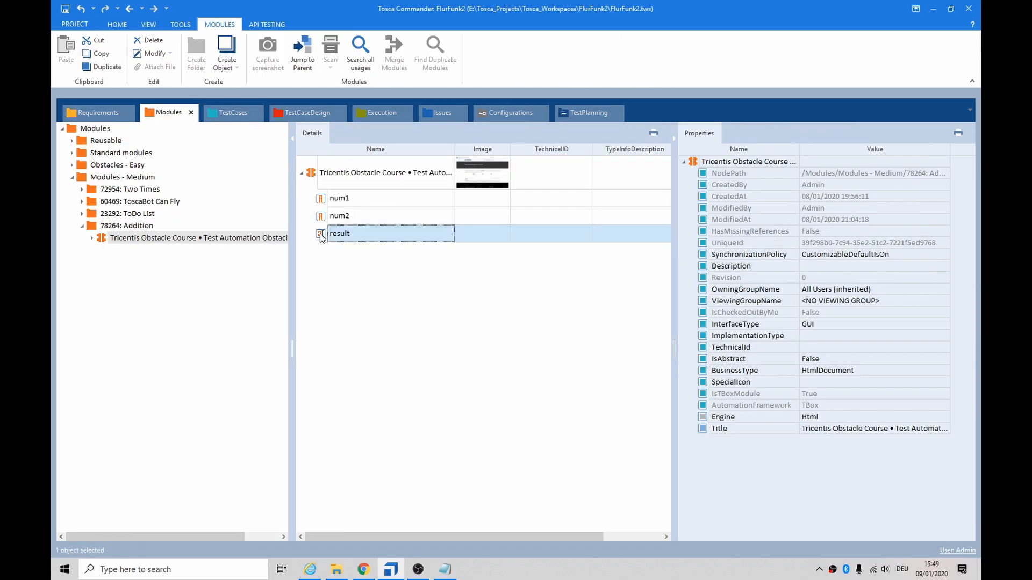
{"action": "left_click", "coordinate": [339, 233]}
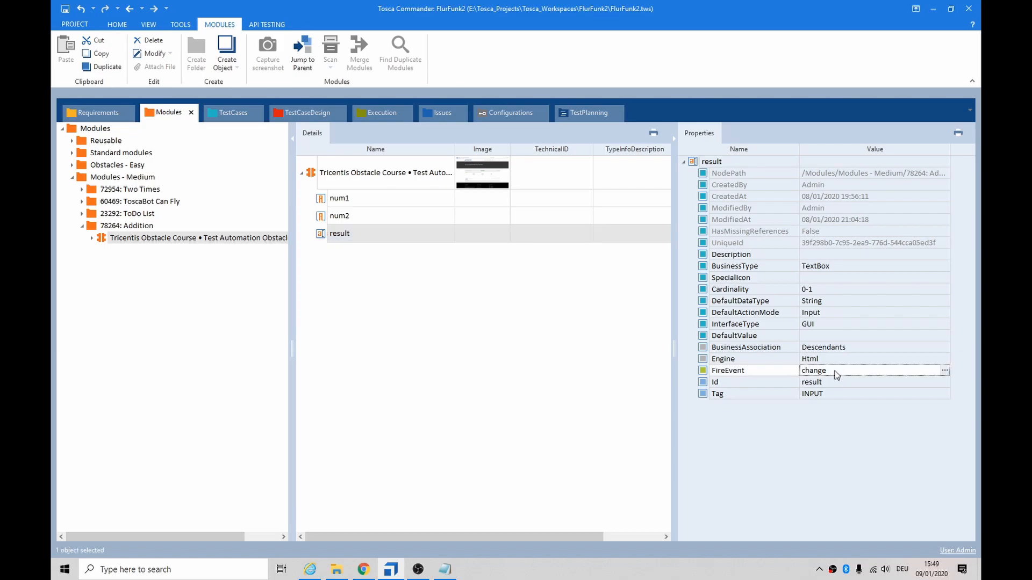
{"action": "double_click", "coordinate": [813, 370]}
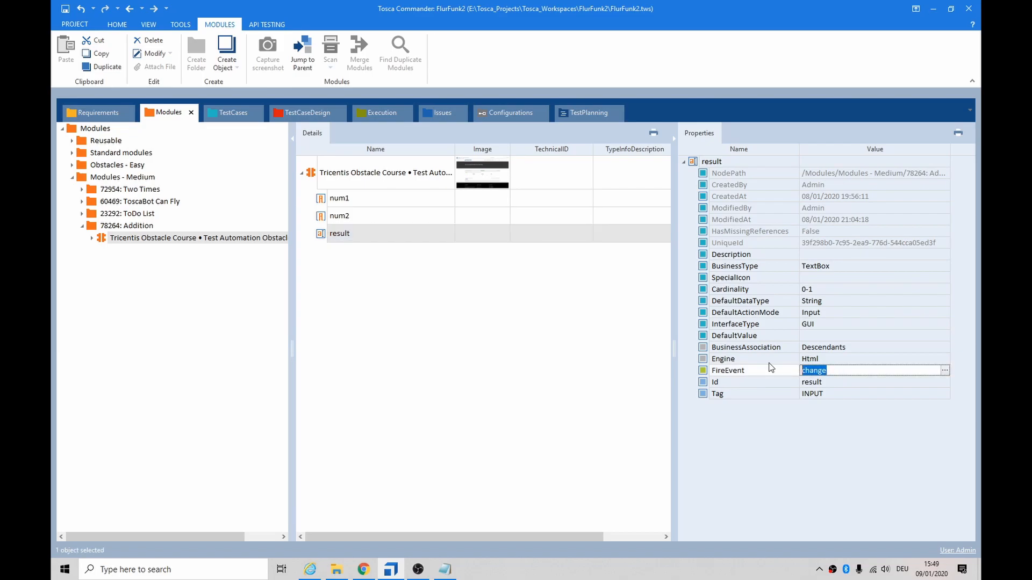
{"action": "type", "text": "input"}
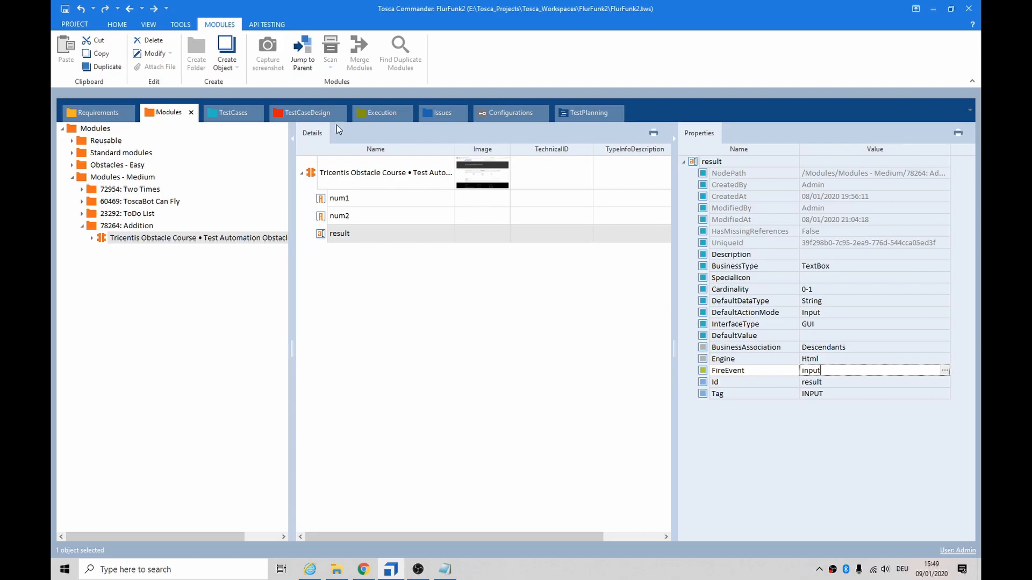
{"action": "left_click", "coordinate": [228, 112]}
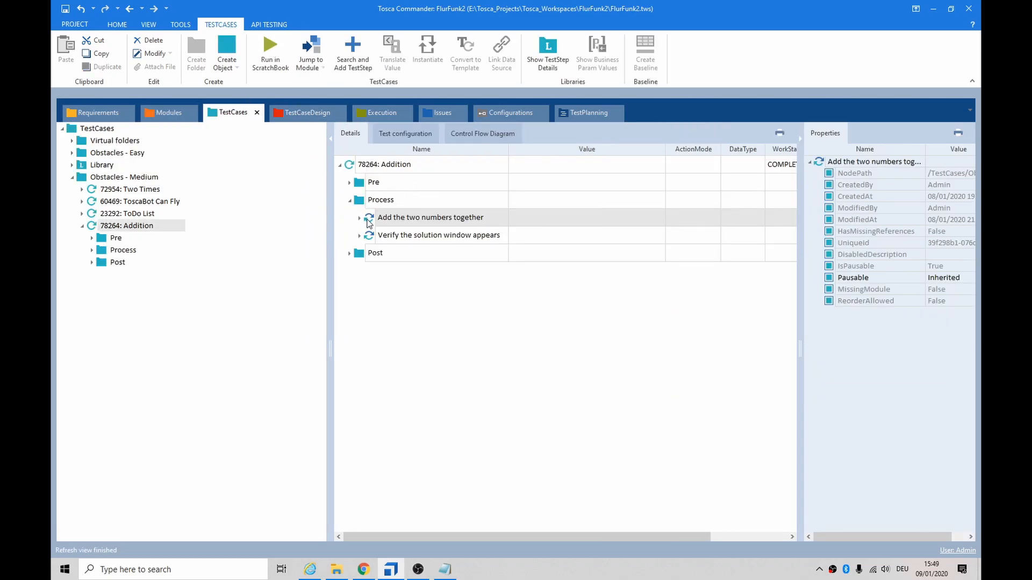
Step: Run only the Add the two numbers together step in ScratchBook
{"action": "left_click", "coordinate": [431, 217]}
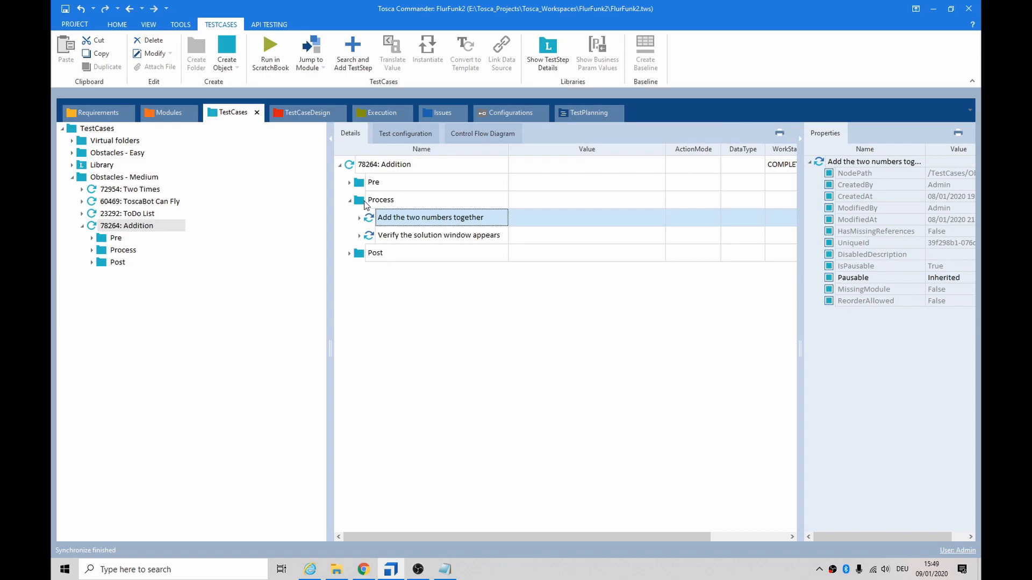
{"action": "right_click", "coordinate": [430, 217]}
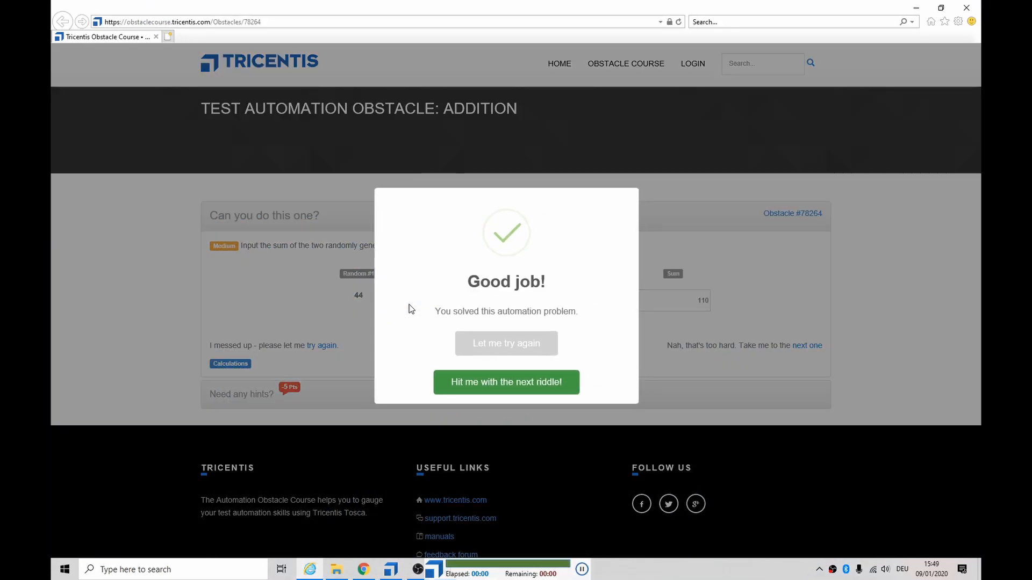
{"action": "left_click", "coordinate": [506, 343]}
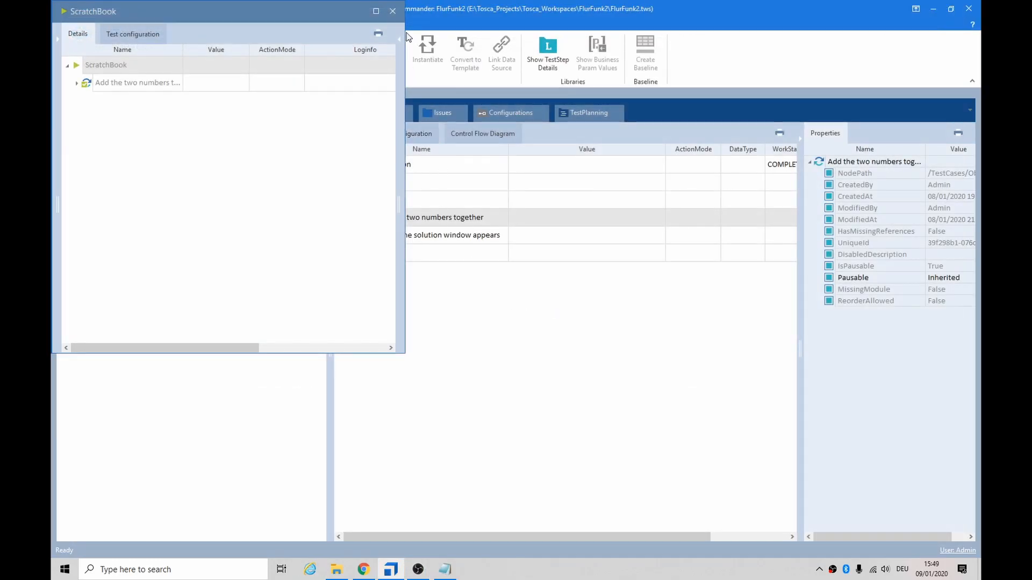
{"action": "left_click", "coordinate": [392, 11]}
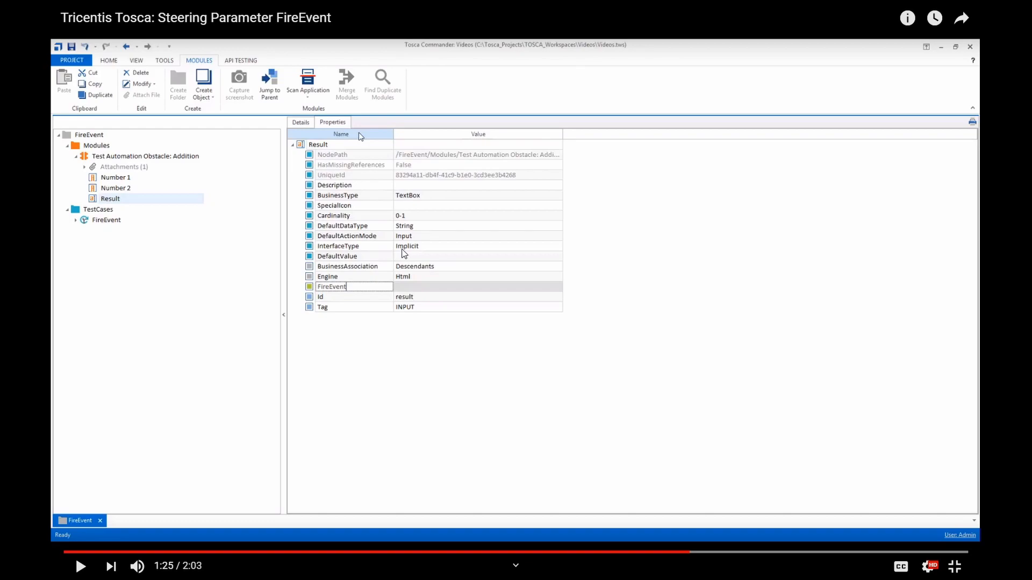
{"action": "mouse_move", "coordinate": [934, 512]}
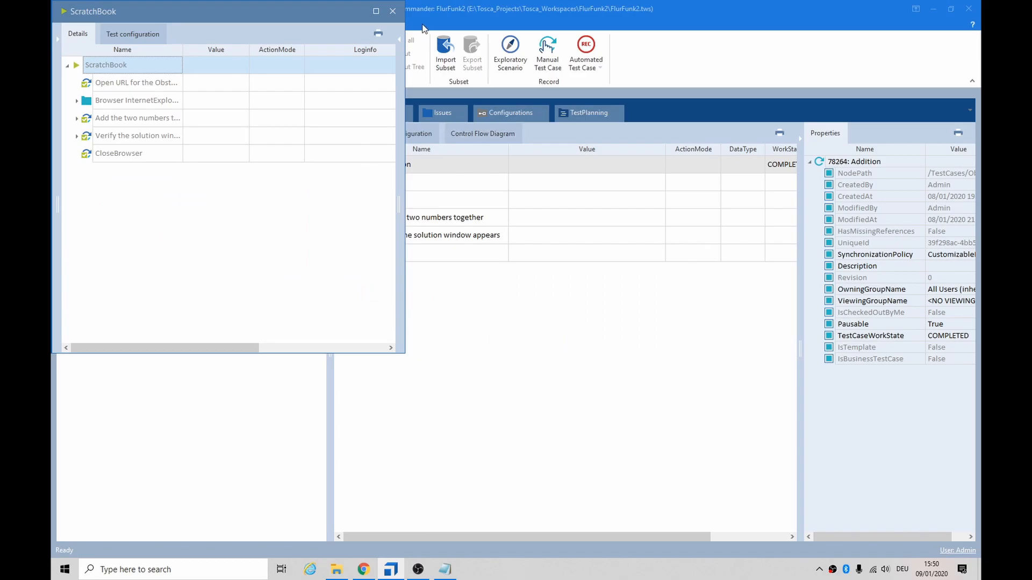
Step: Bring up the Tricentis Tosca Steering Parameter FireEvent video, paused at 1:25
{"action": "left_click", "coordinate": [393, 11]}
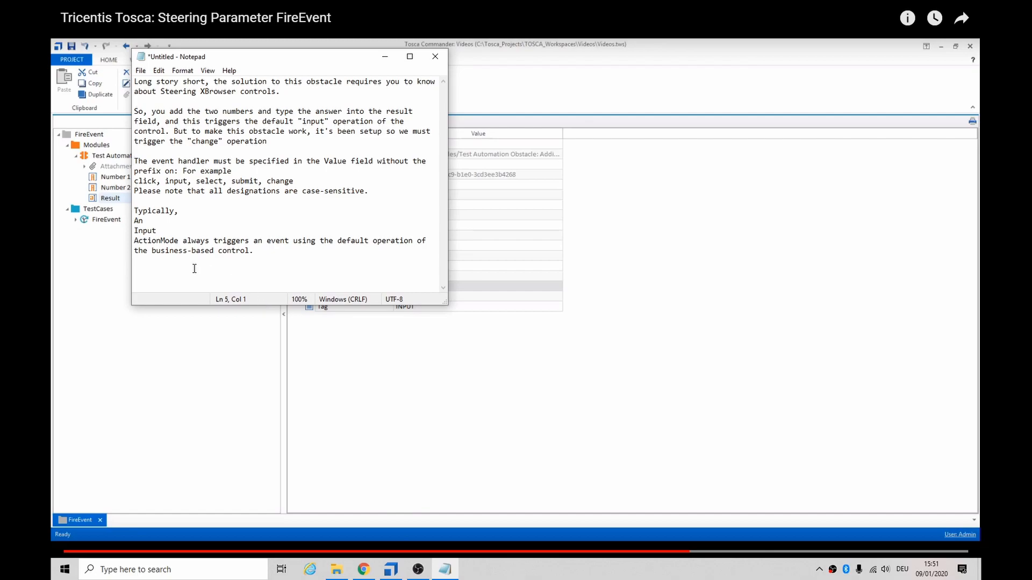
{"action": "mouse_move", "coordinate": [265, 264]}
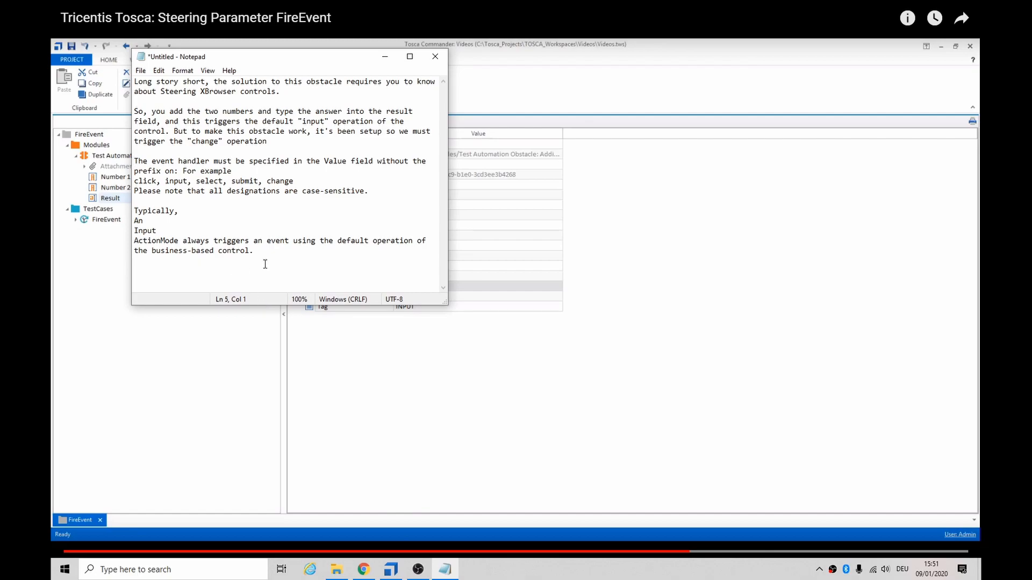
{"action": "mouse_move", "coordinate": [224, 268]}
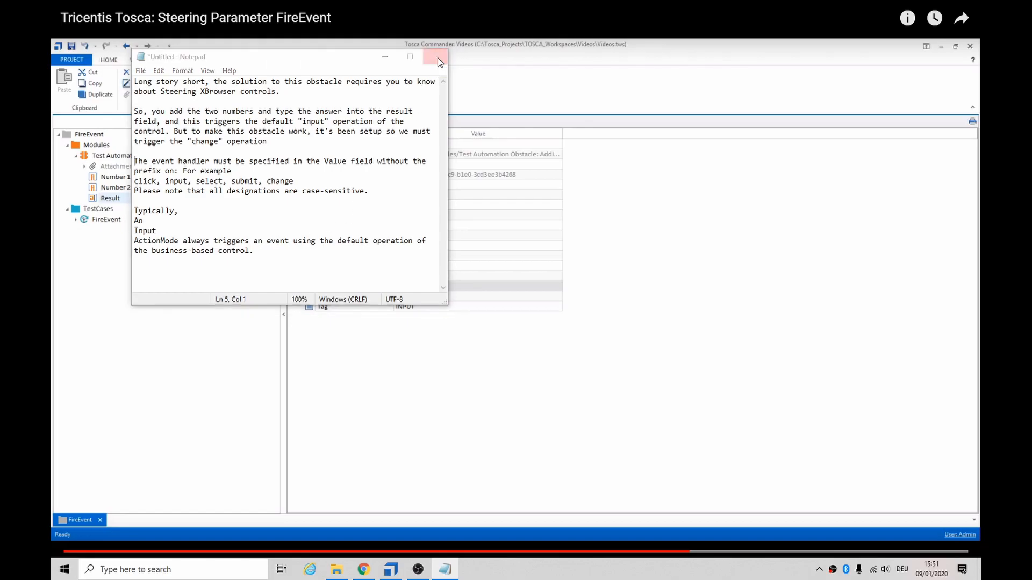
Step: Close the untitled Notepad window holding the FireEvent notes
{"action": "left_click", "coordinate": [433, 56]}
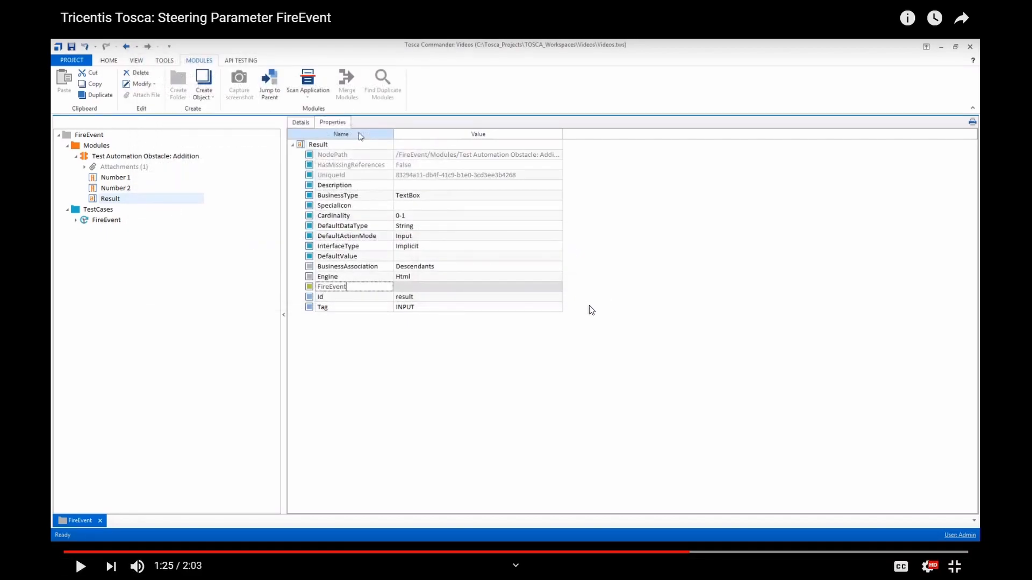